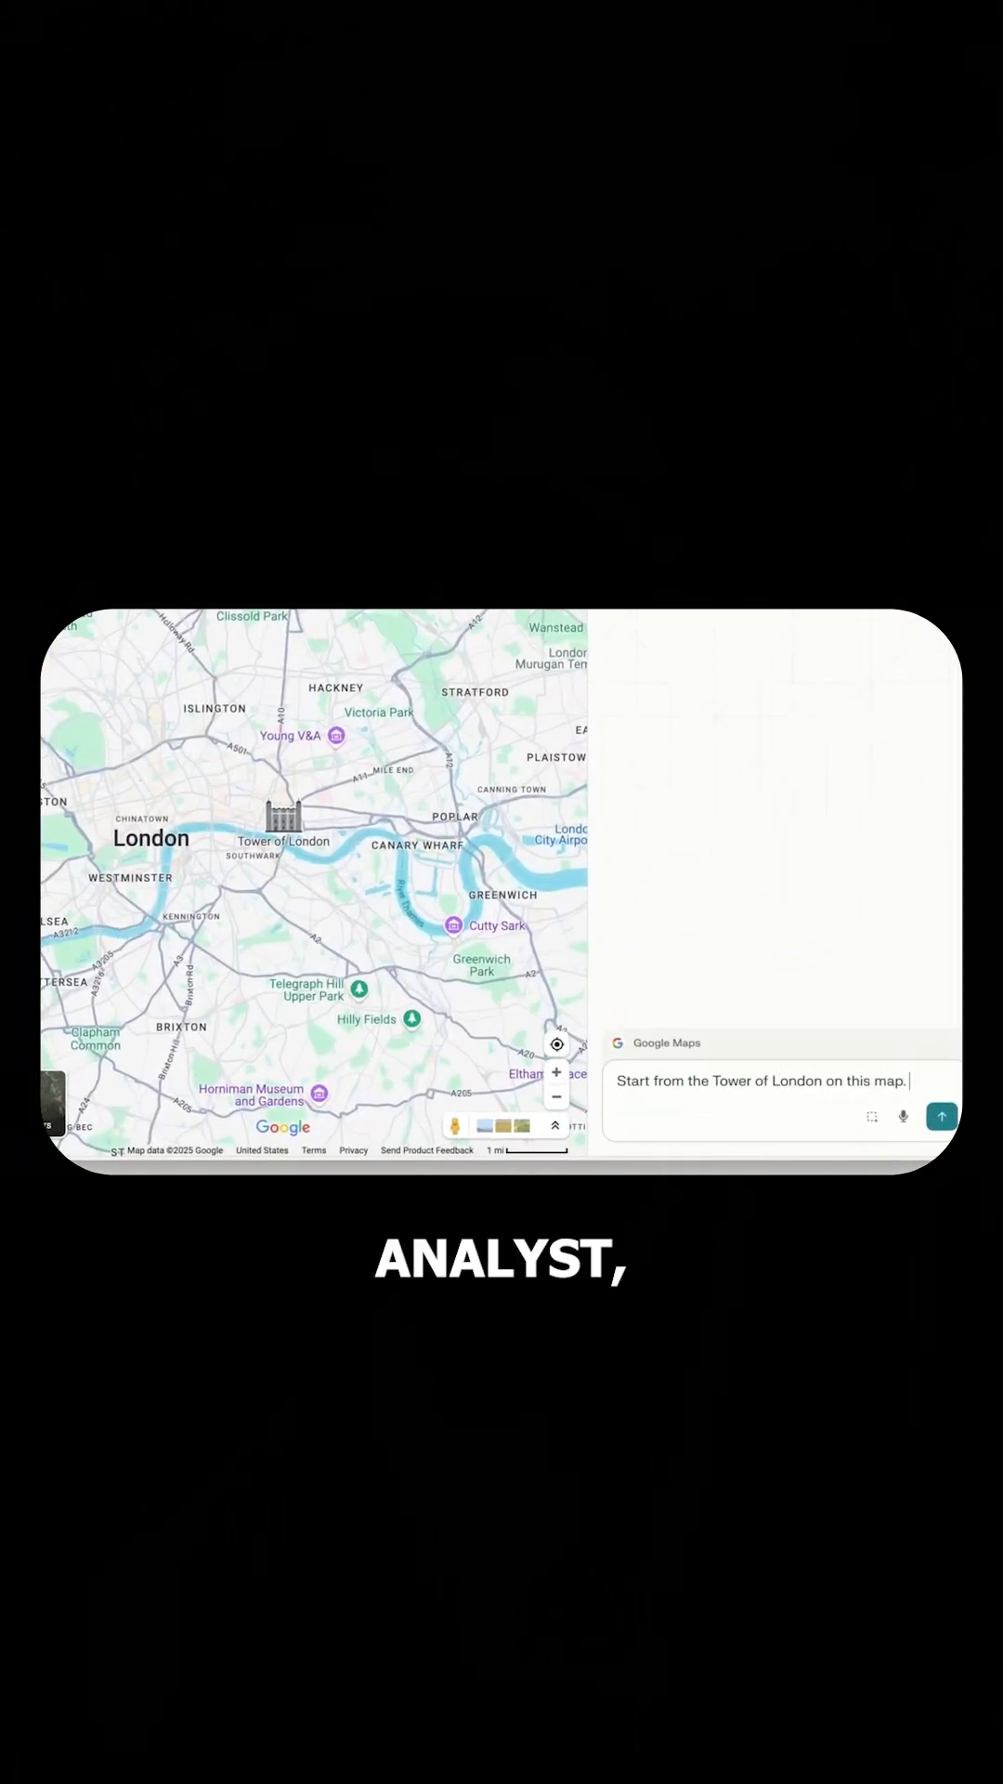
Submit the Tower of London walking-route prompt so the assistant searches Google Maps for nearby attractions.
click(942, 1115)
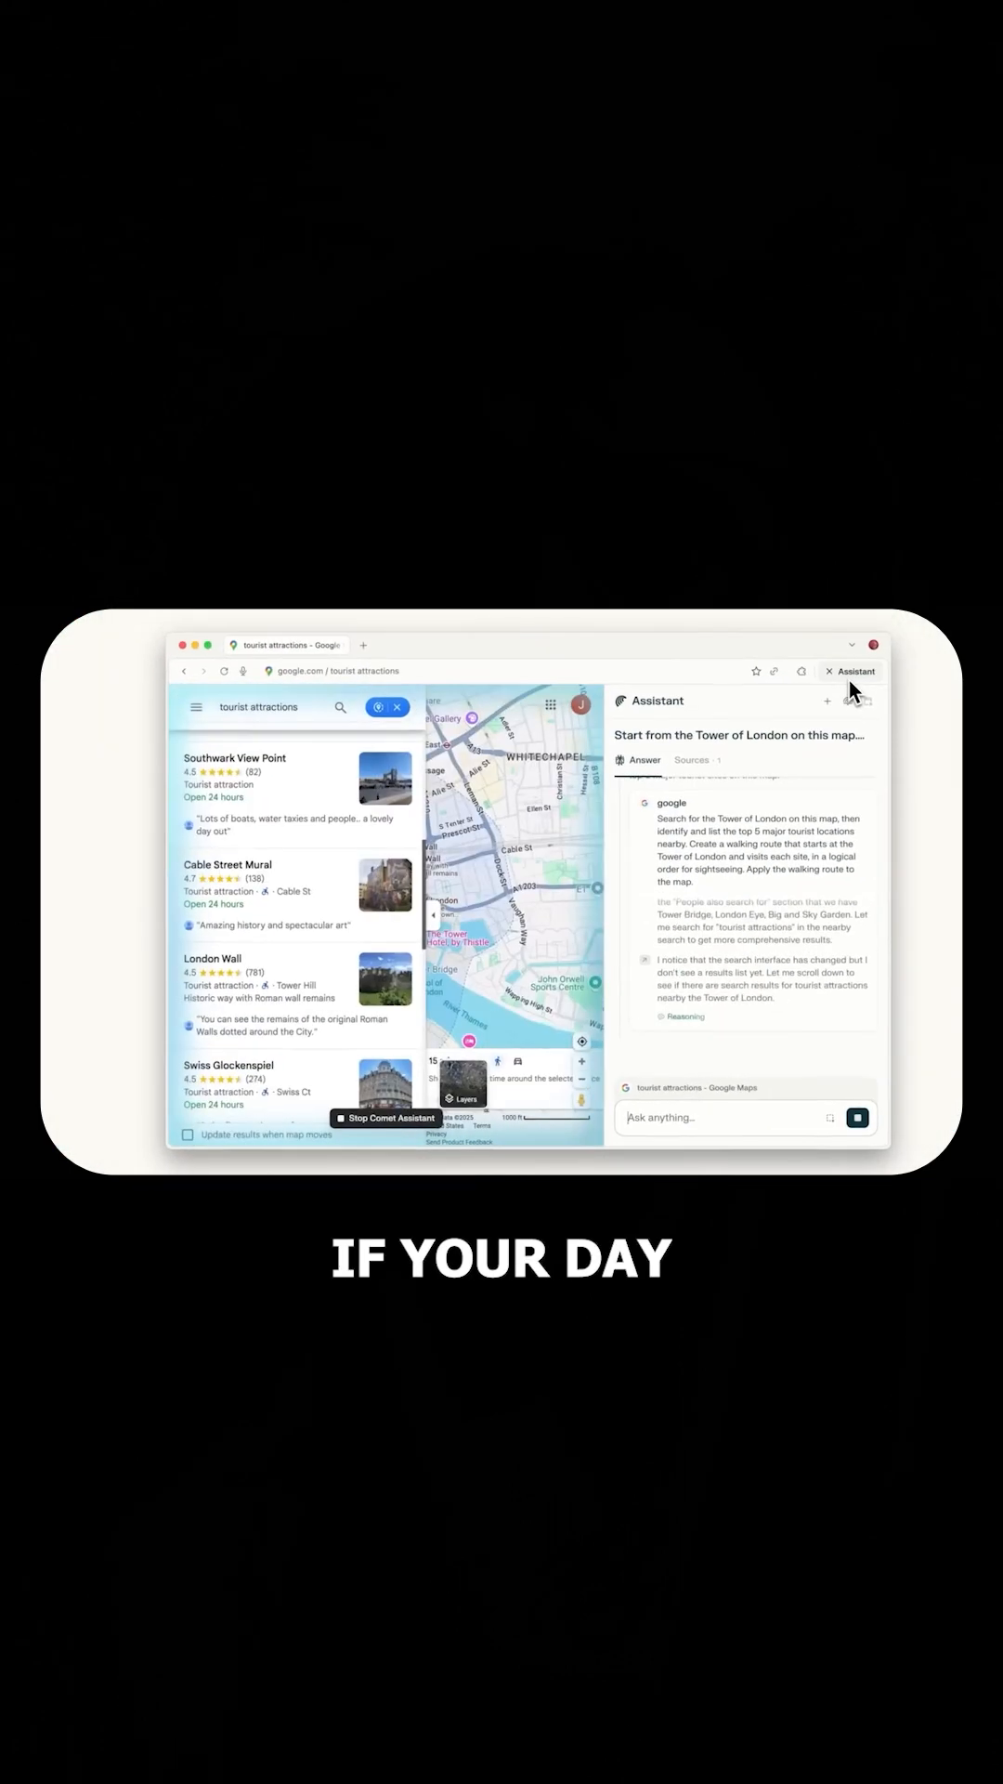